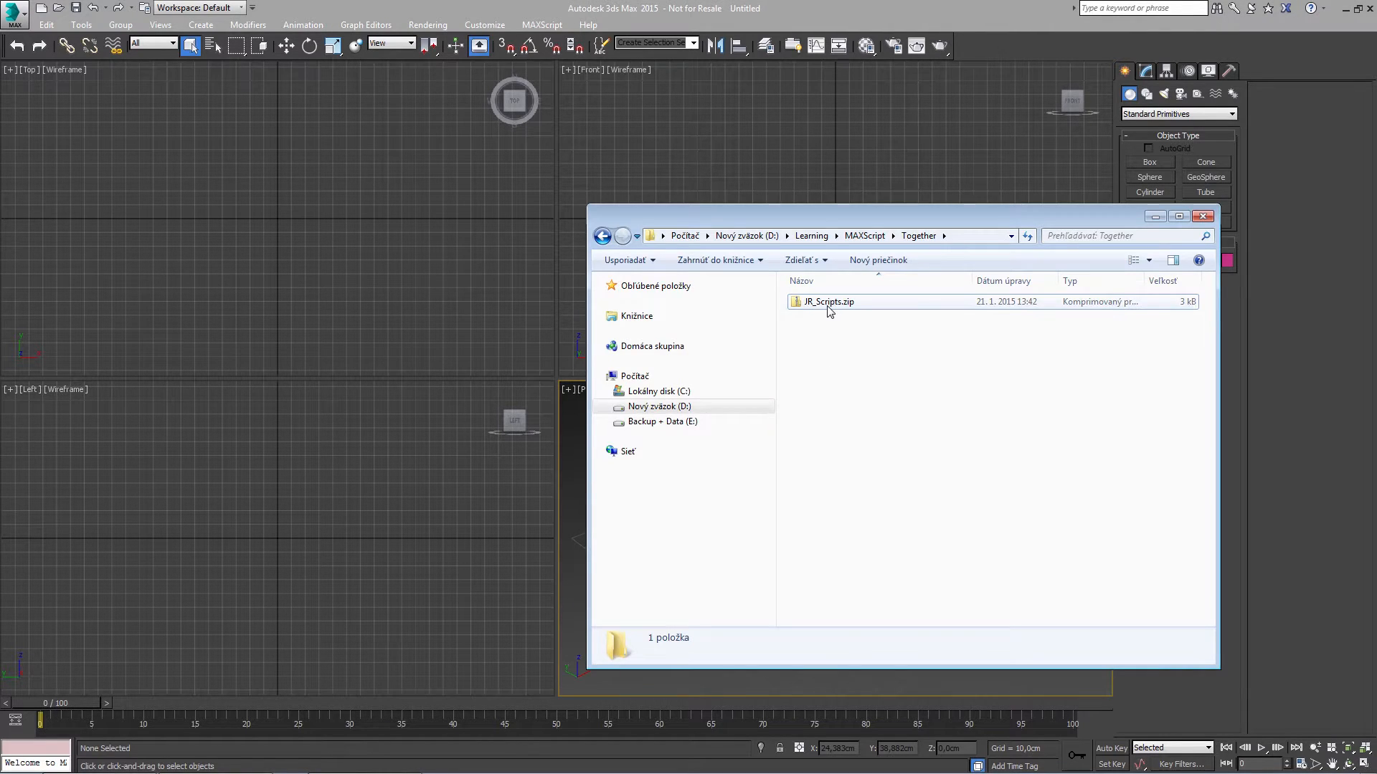
Extract JR_Scripts.zip to get JR_Scripts.ms in the Together folder, then close Explorer
right_click(828, 301)
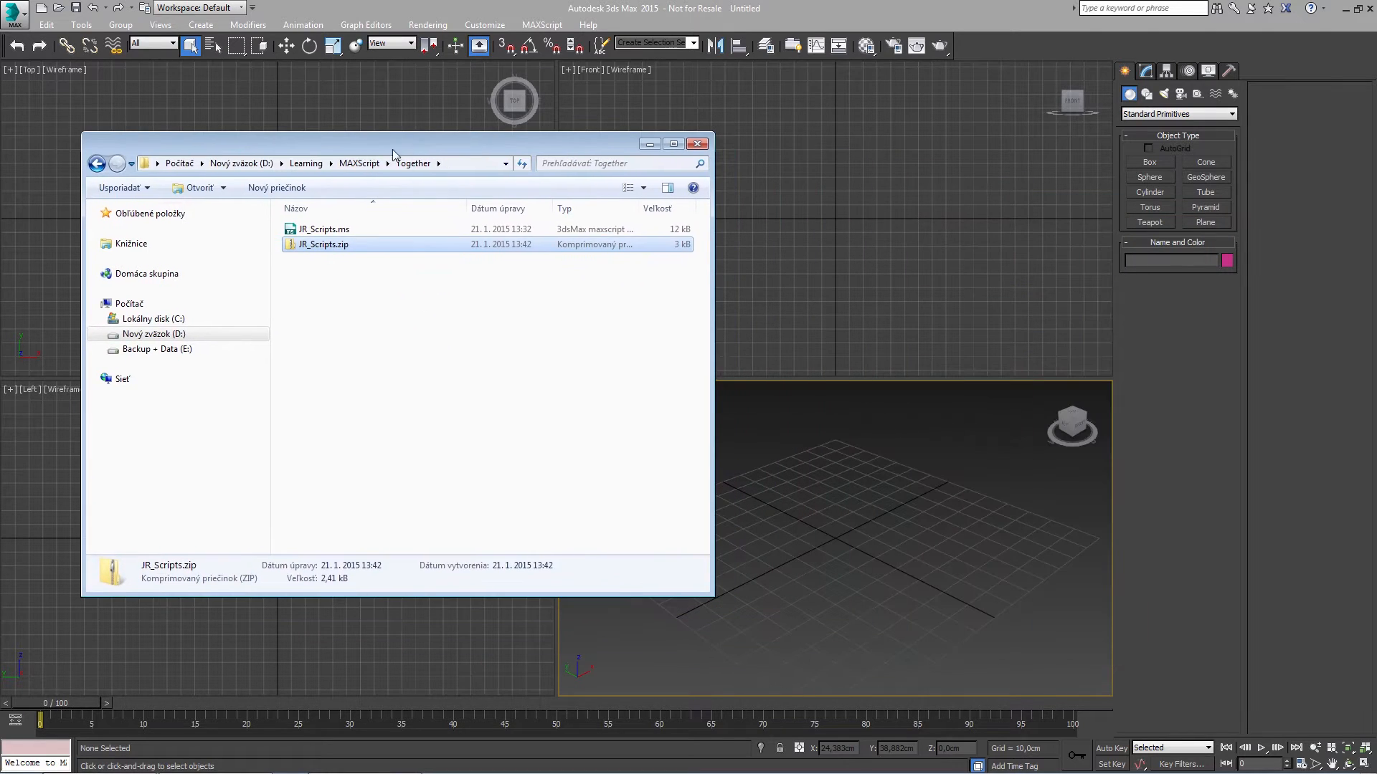
left_click(324, 230)
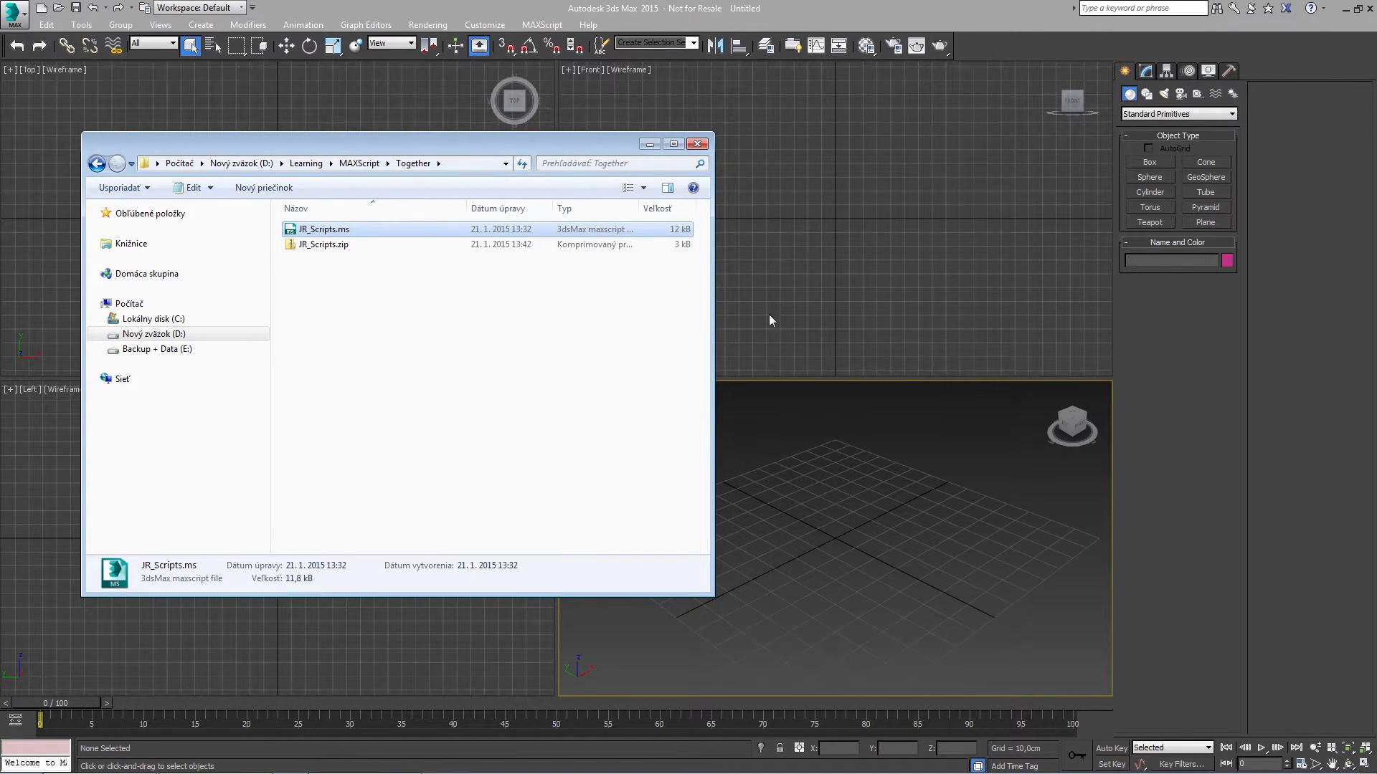
left_click(696, 144)
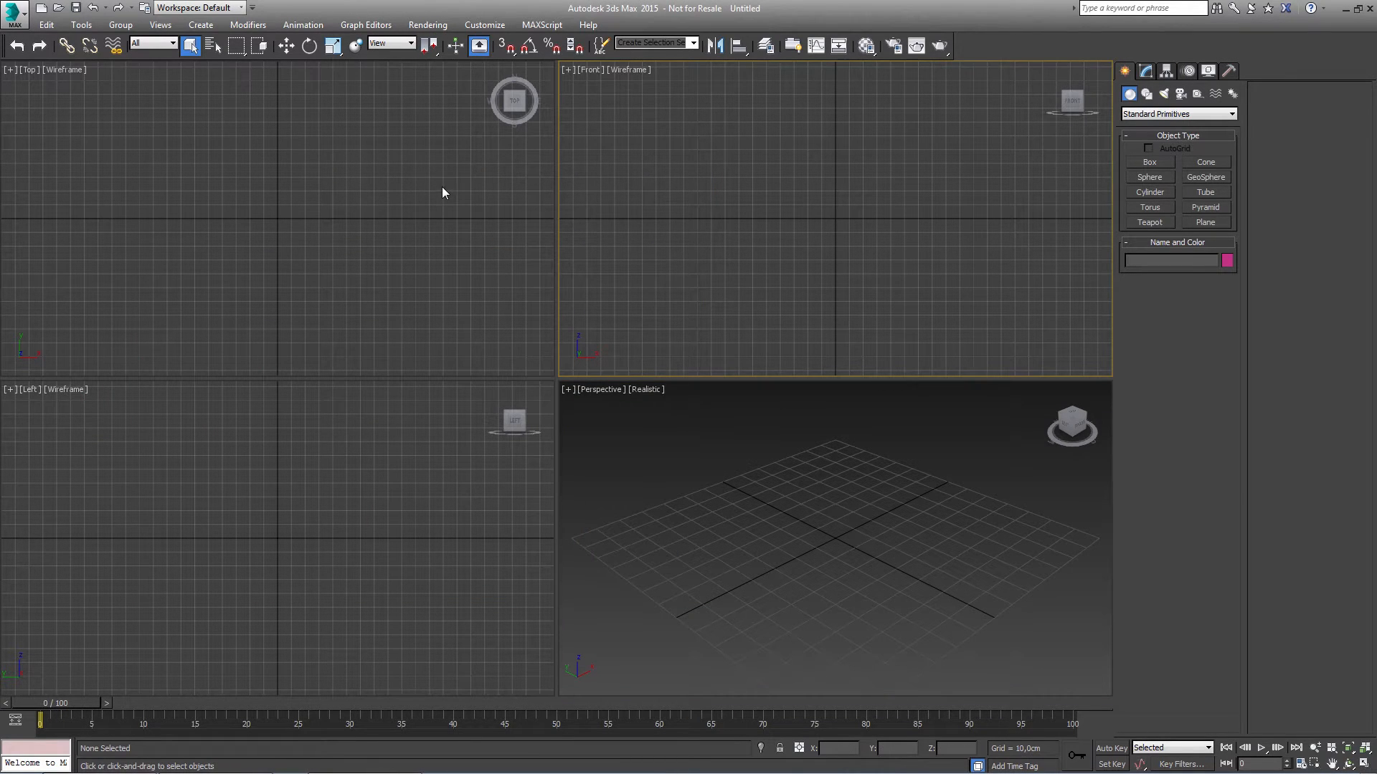
In Customize User Interface's Toolbars tab, set Category to JR's Scripts
left_click(484, 24)
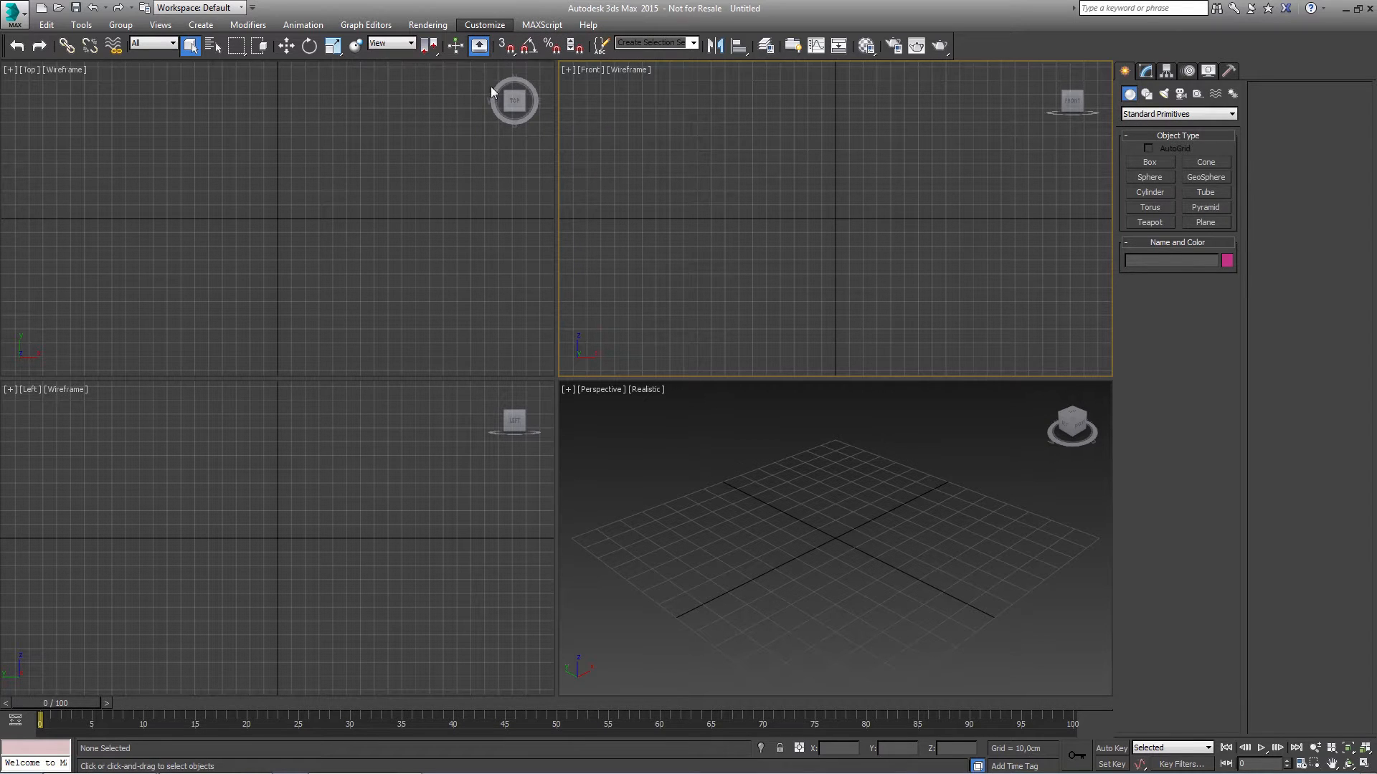
left_click(484, 24)
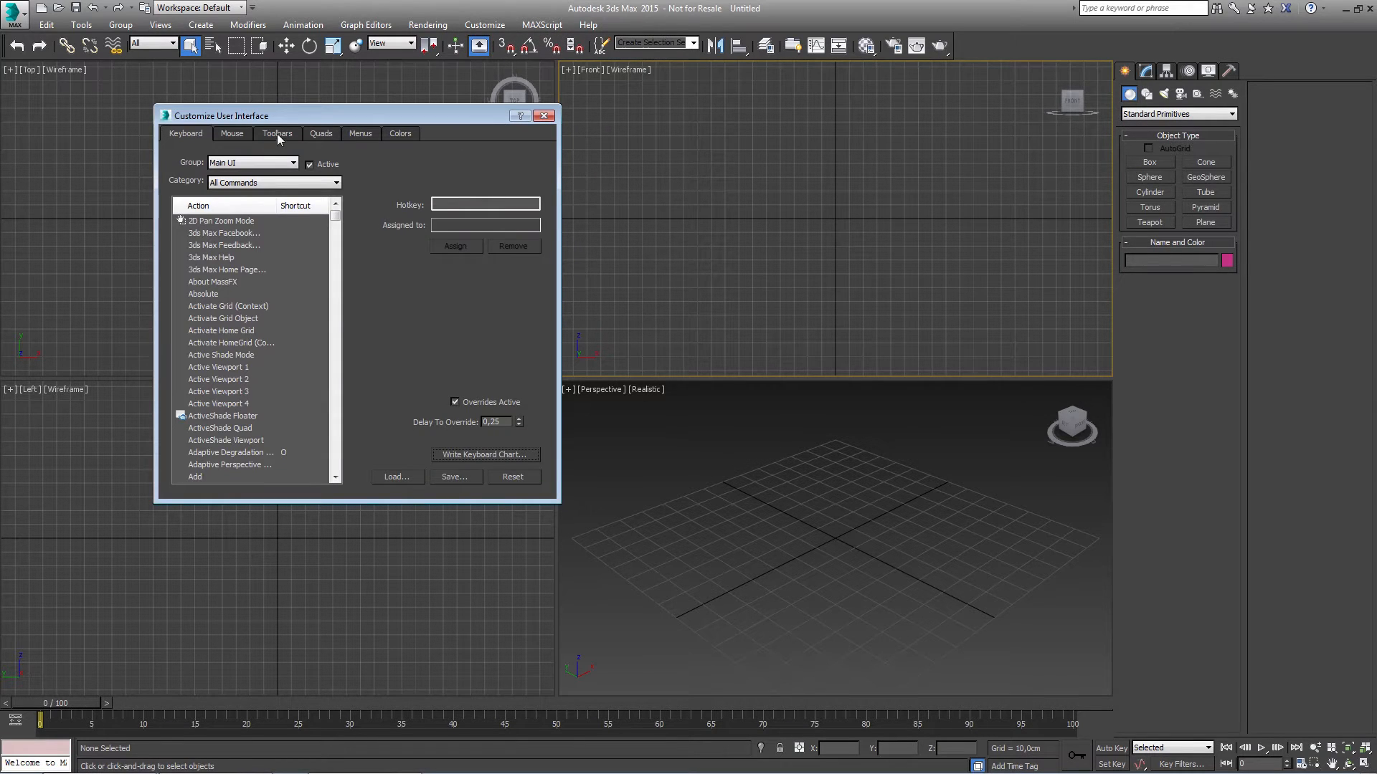
left_click(277, 133)
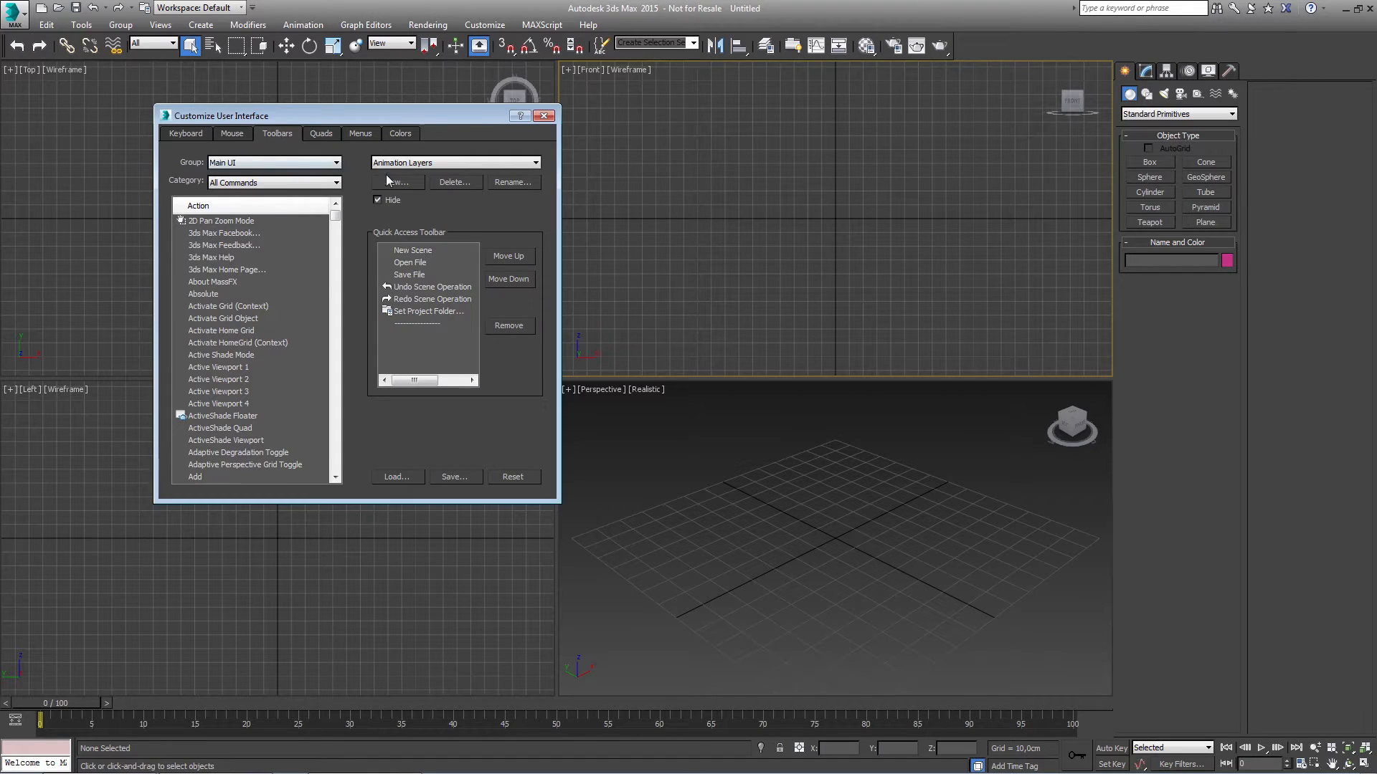
left_click(335, 181)
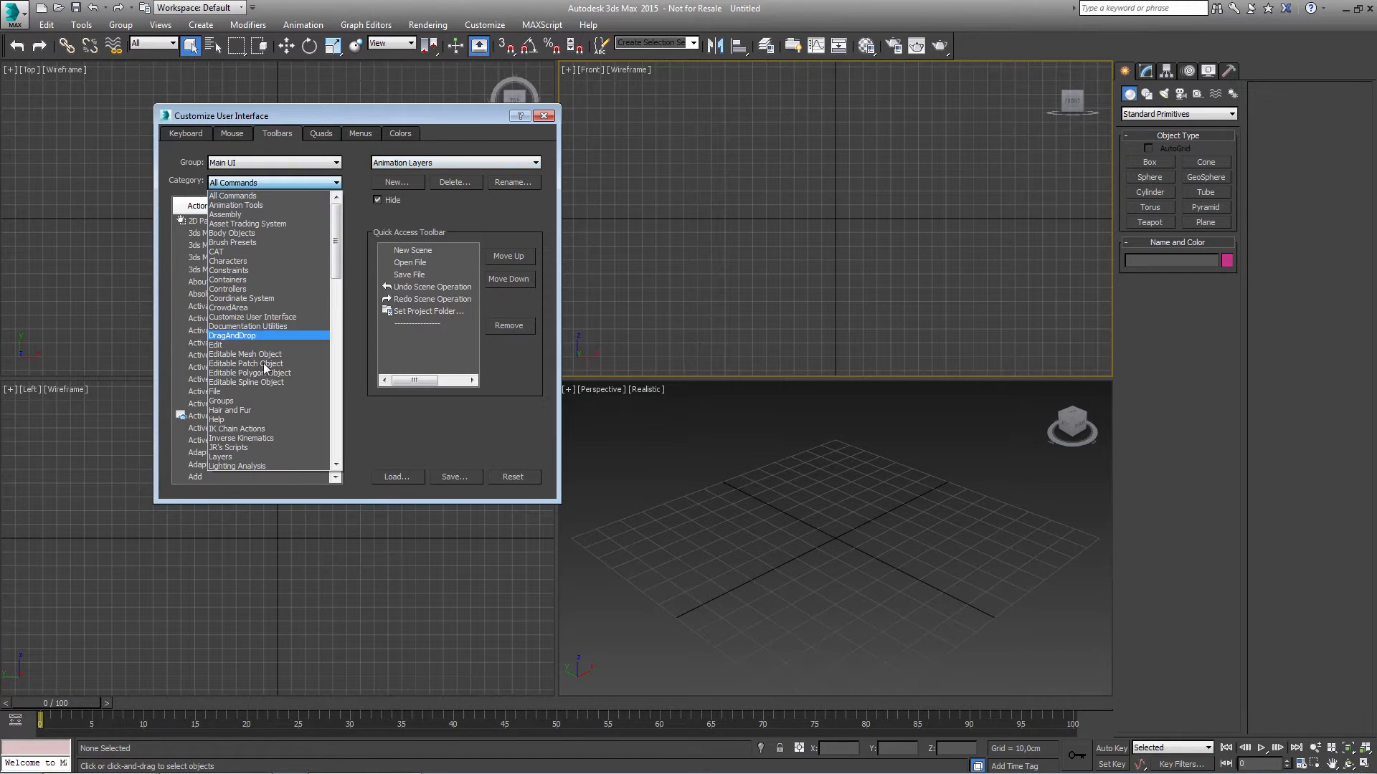
left_click(221, 447)
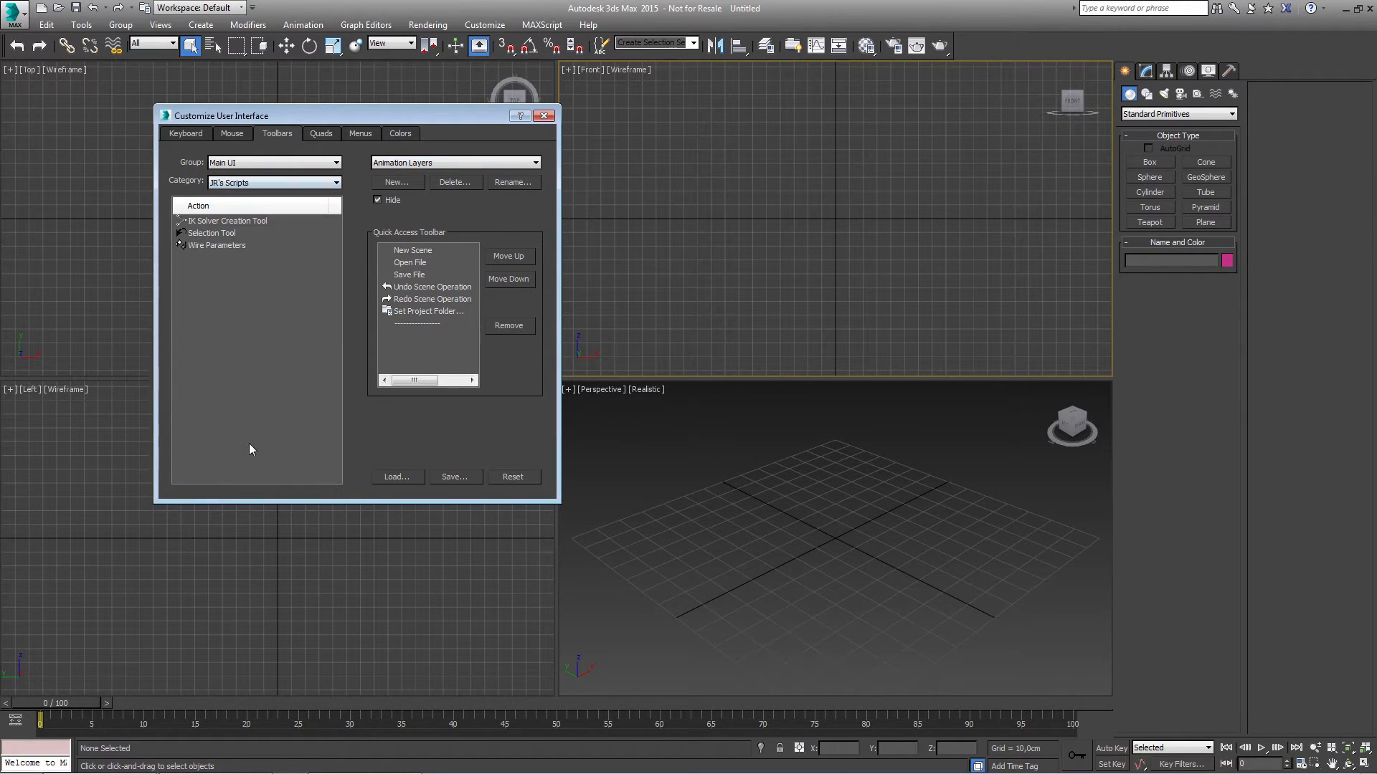
left_click(211, 233)
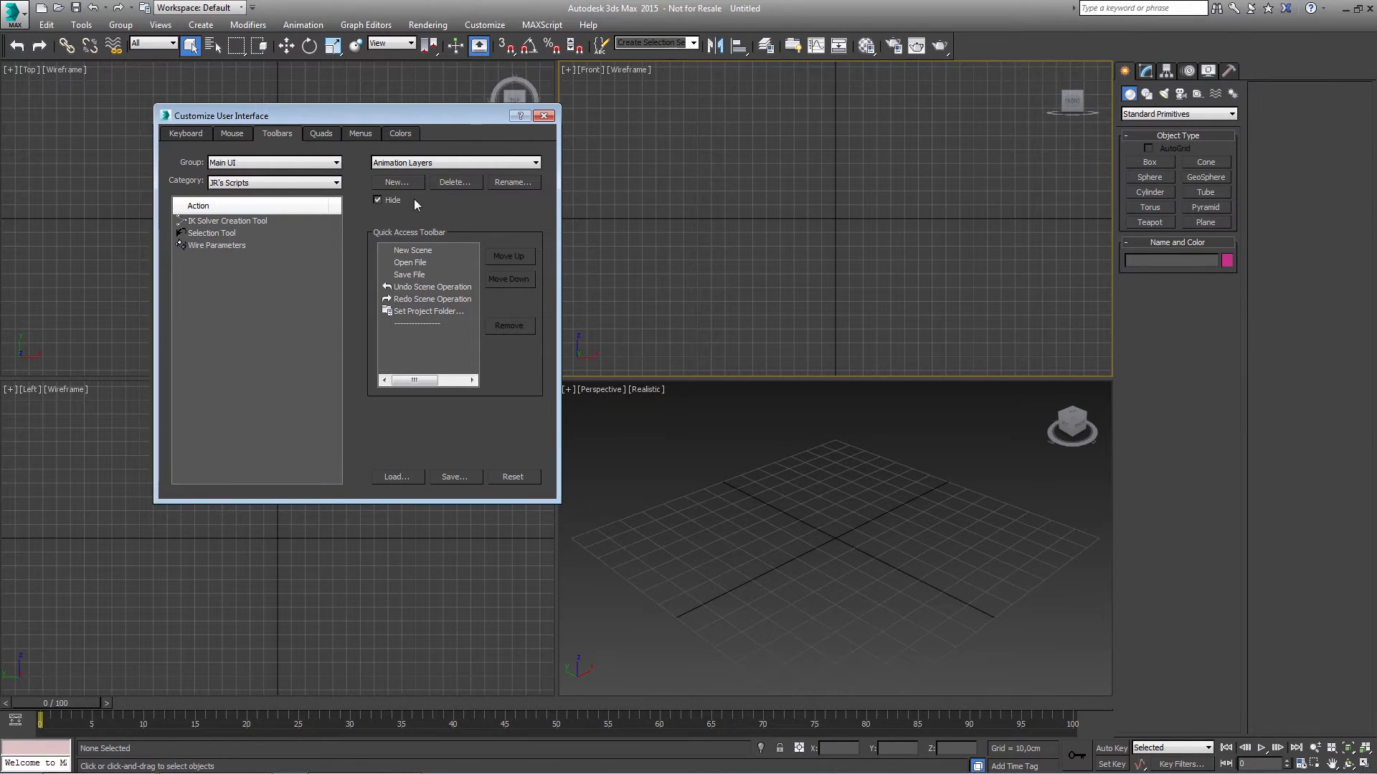
Add a new toolbar named 'JR Scripts'
left_click(396, 182)
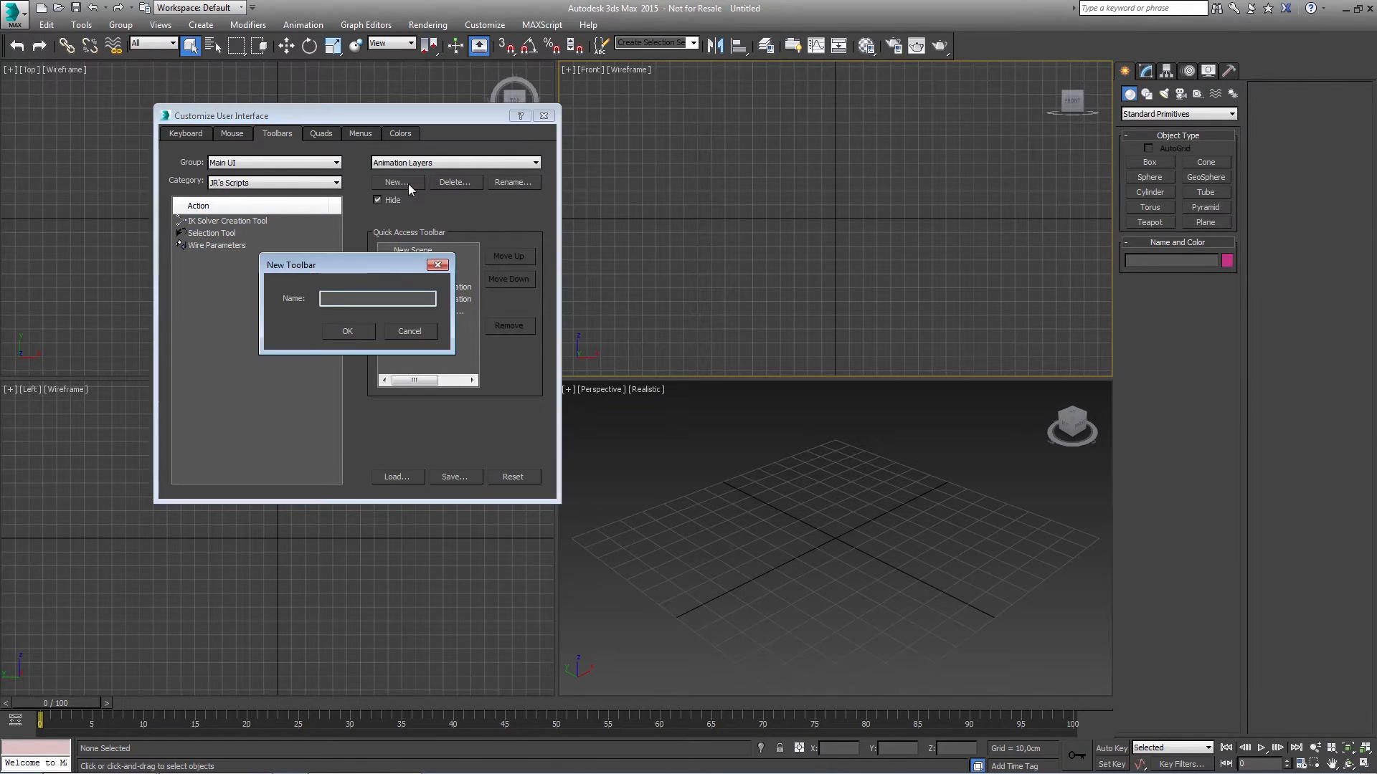
type("J")
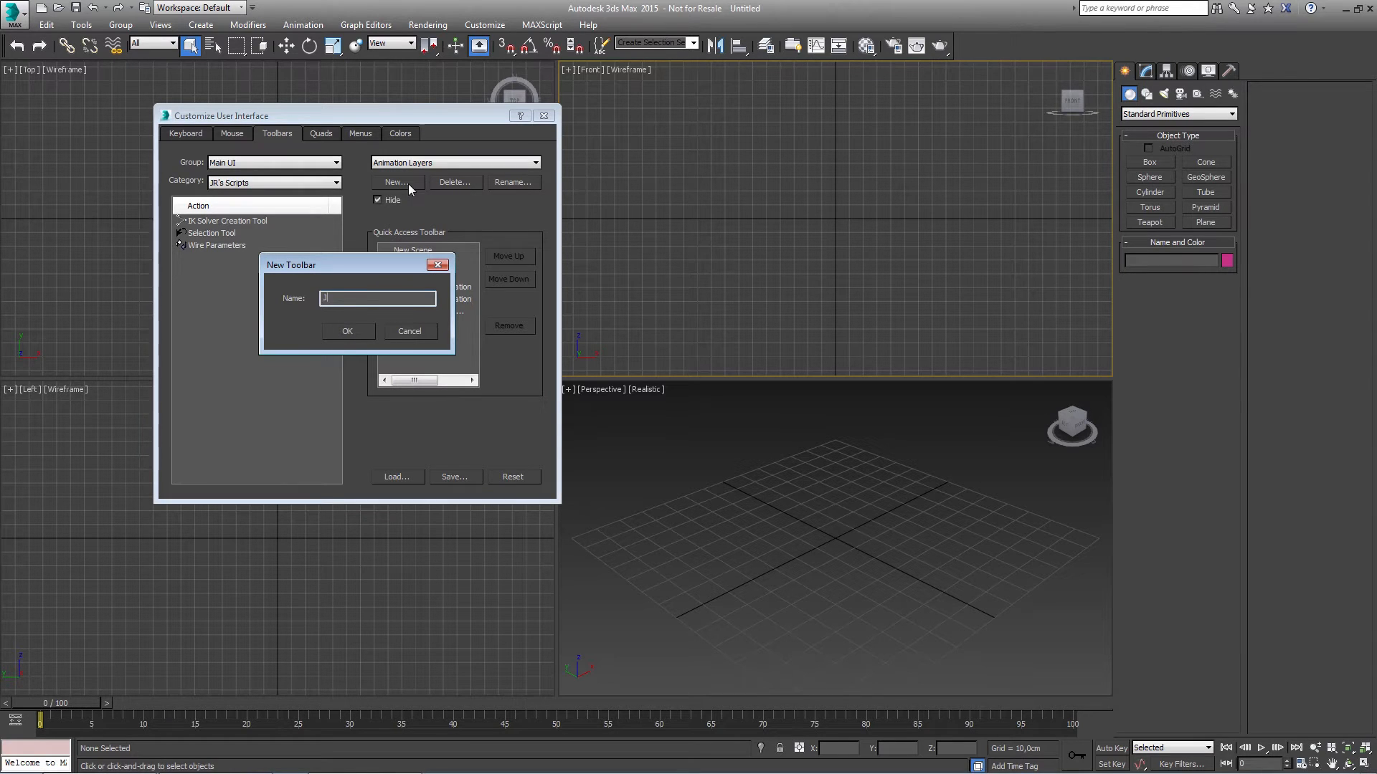
type("JR Sc")
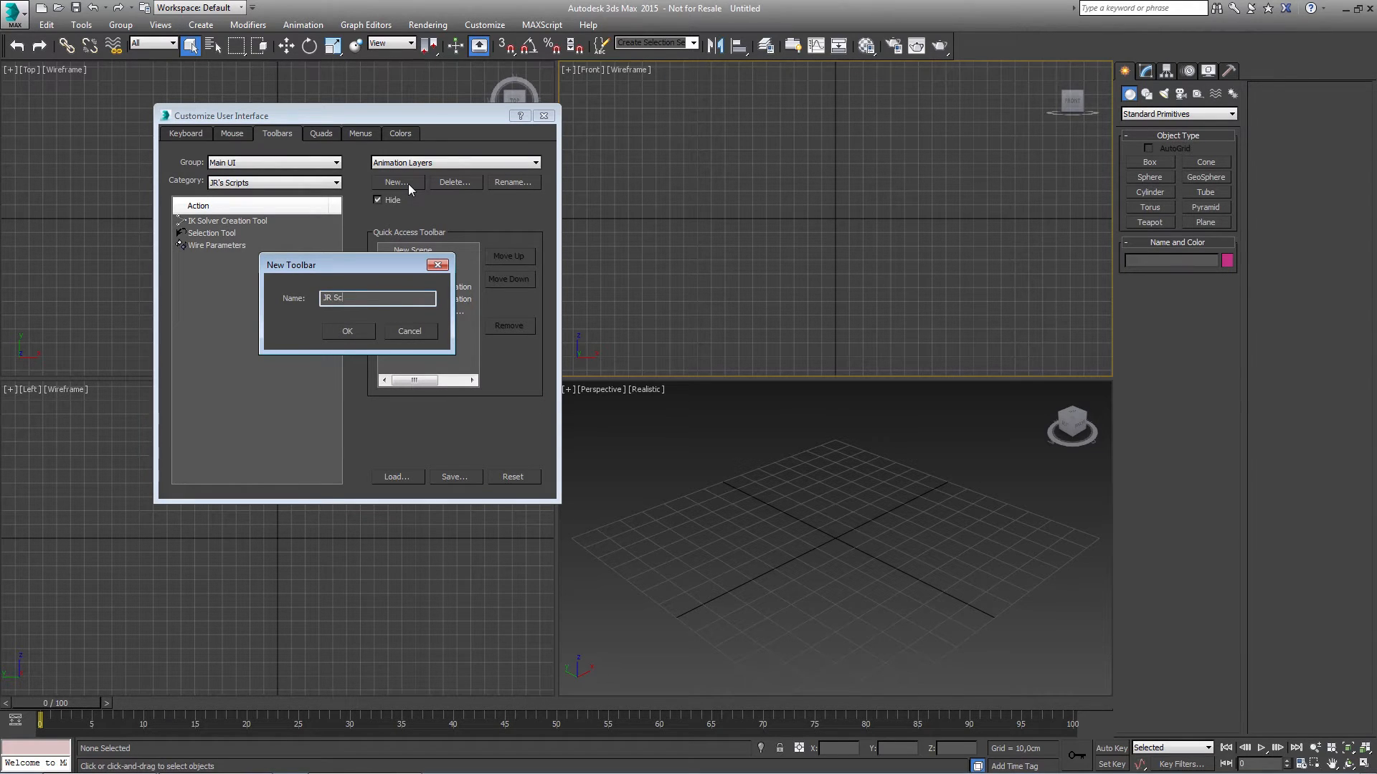
type("ripts")
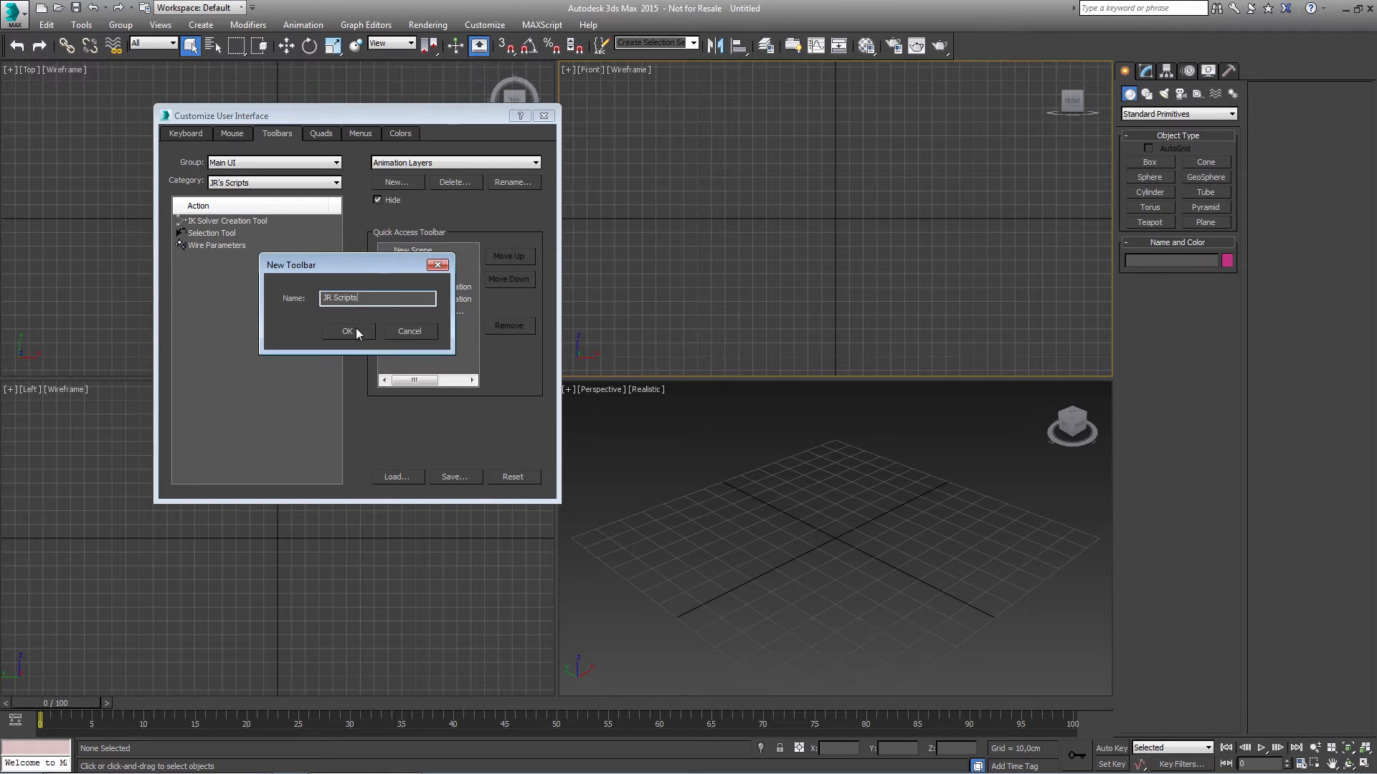
left_click(346, 331)
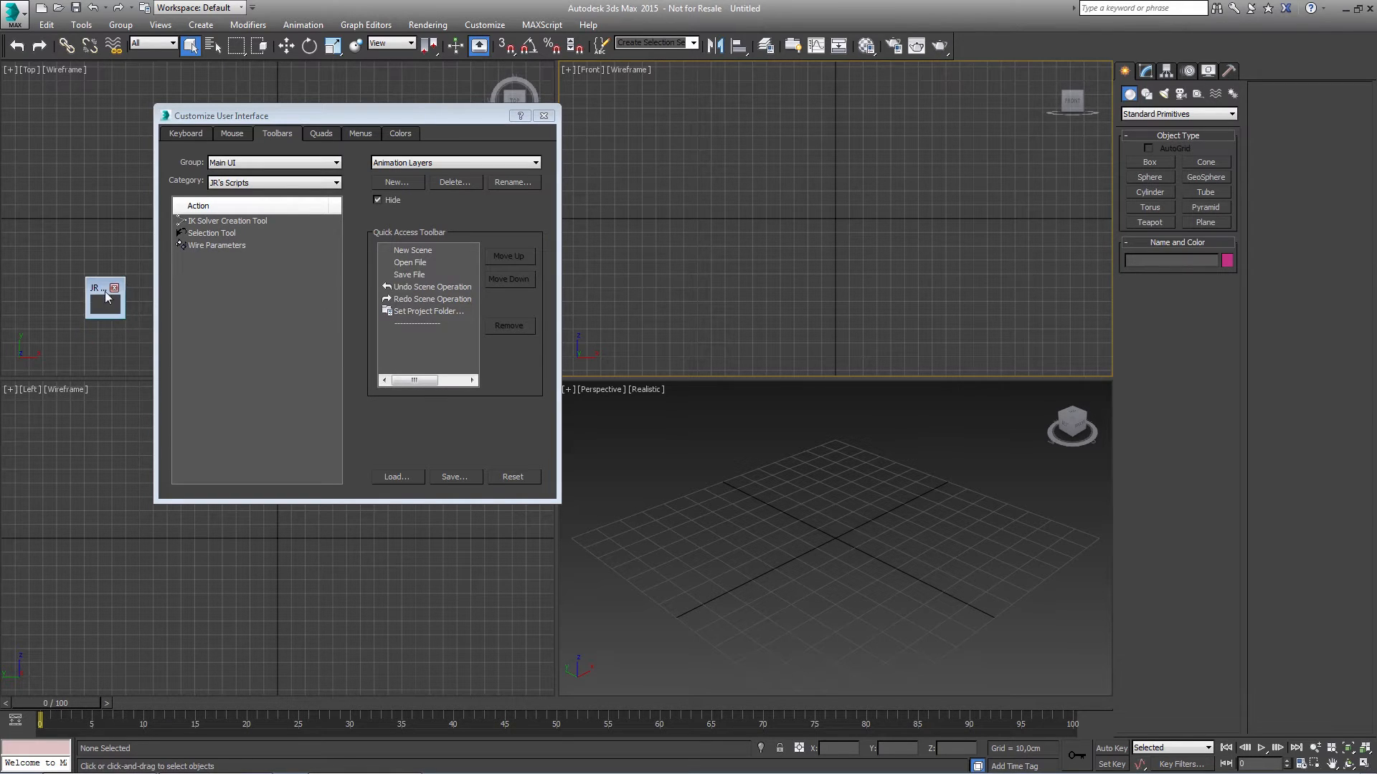
Put IK Solver Creation Tool and other JR tools on the toolbar, then test the IK tool
left_click(227, 221)
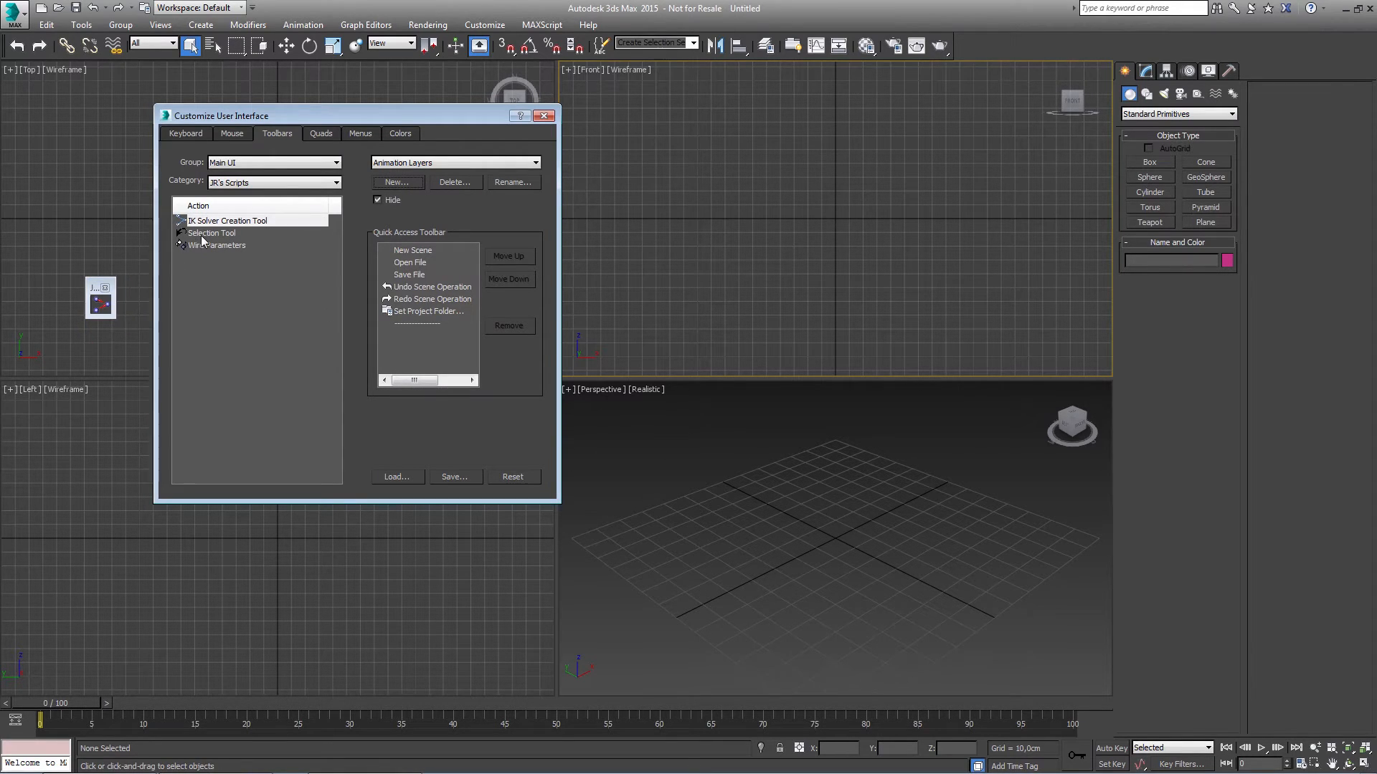
left_click(217, 246)
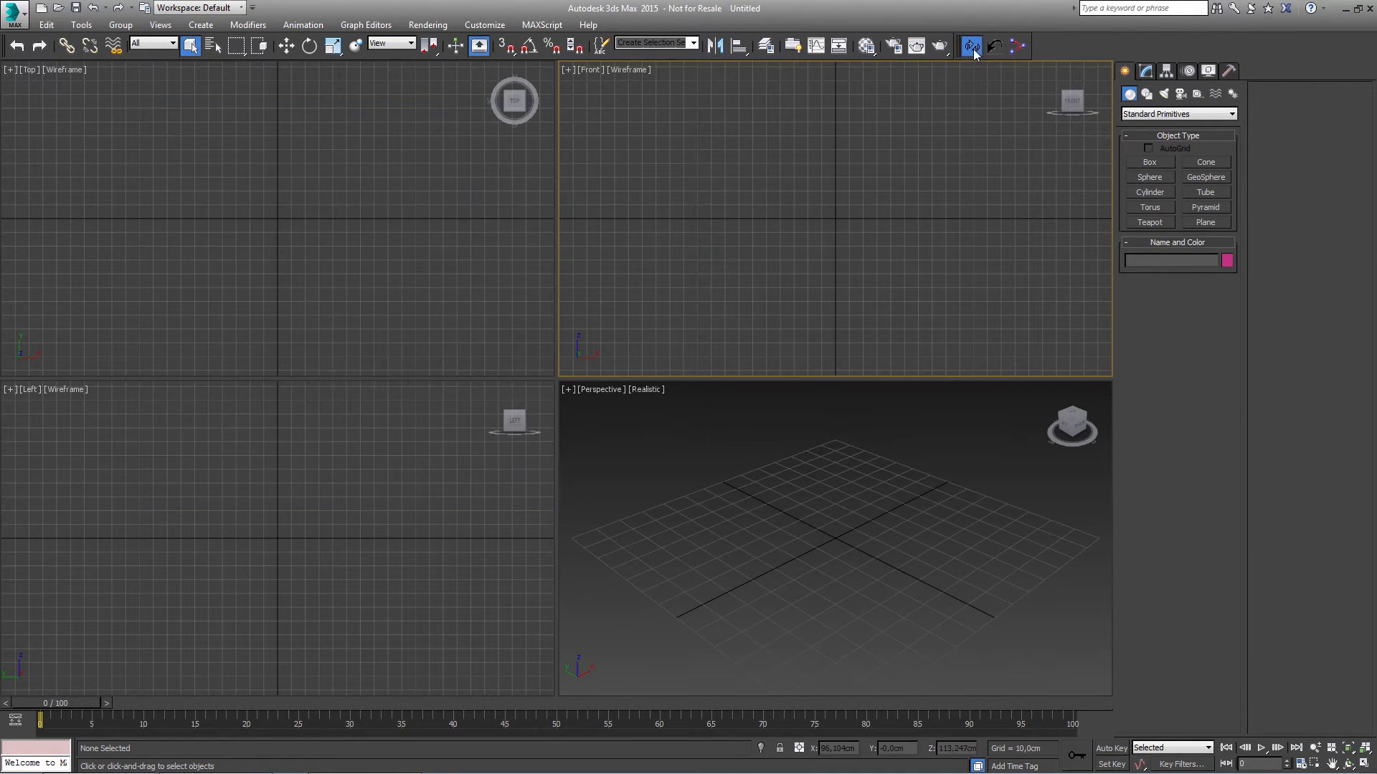
left_click(971, 46)
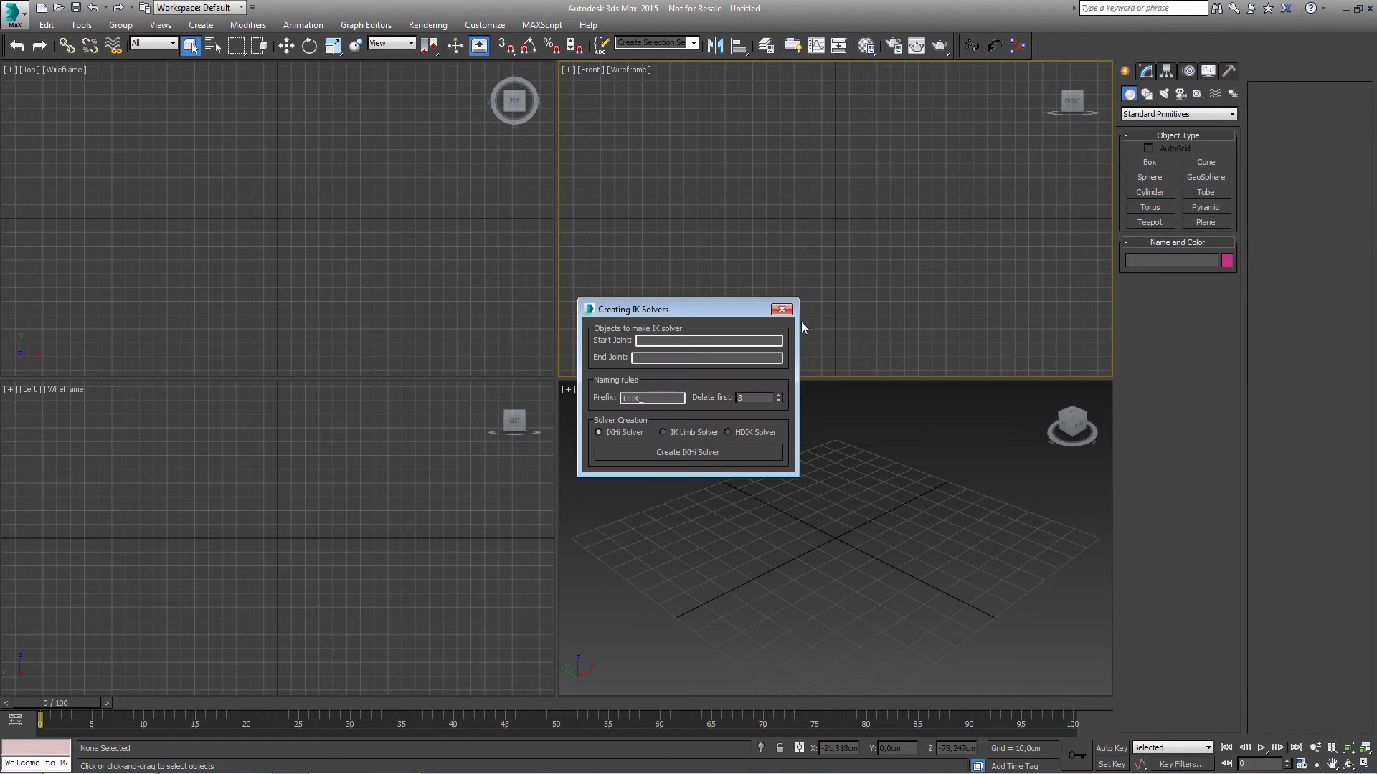
left_click(780, 309)
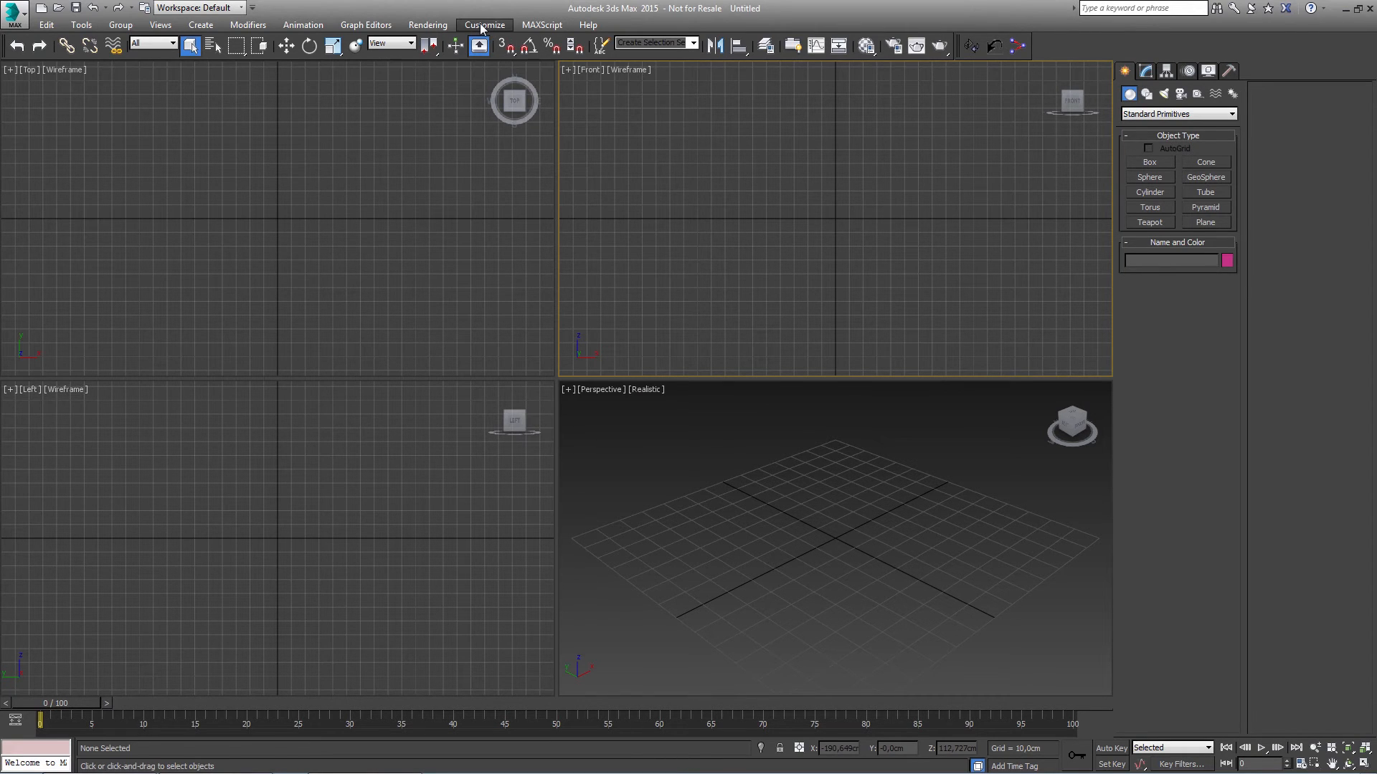
mouse_move(502, 63)
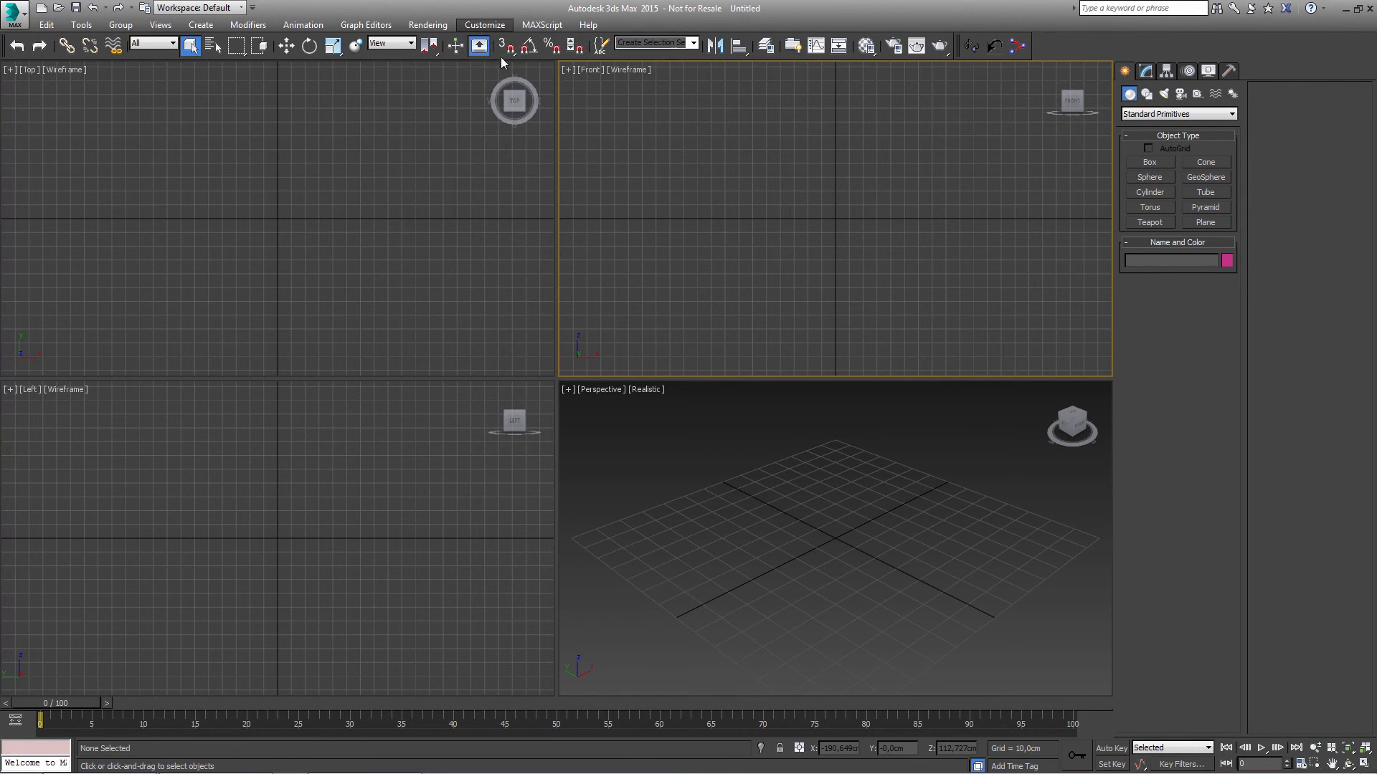
left_click(483, 23)
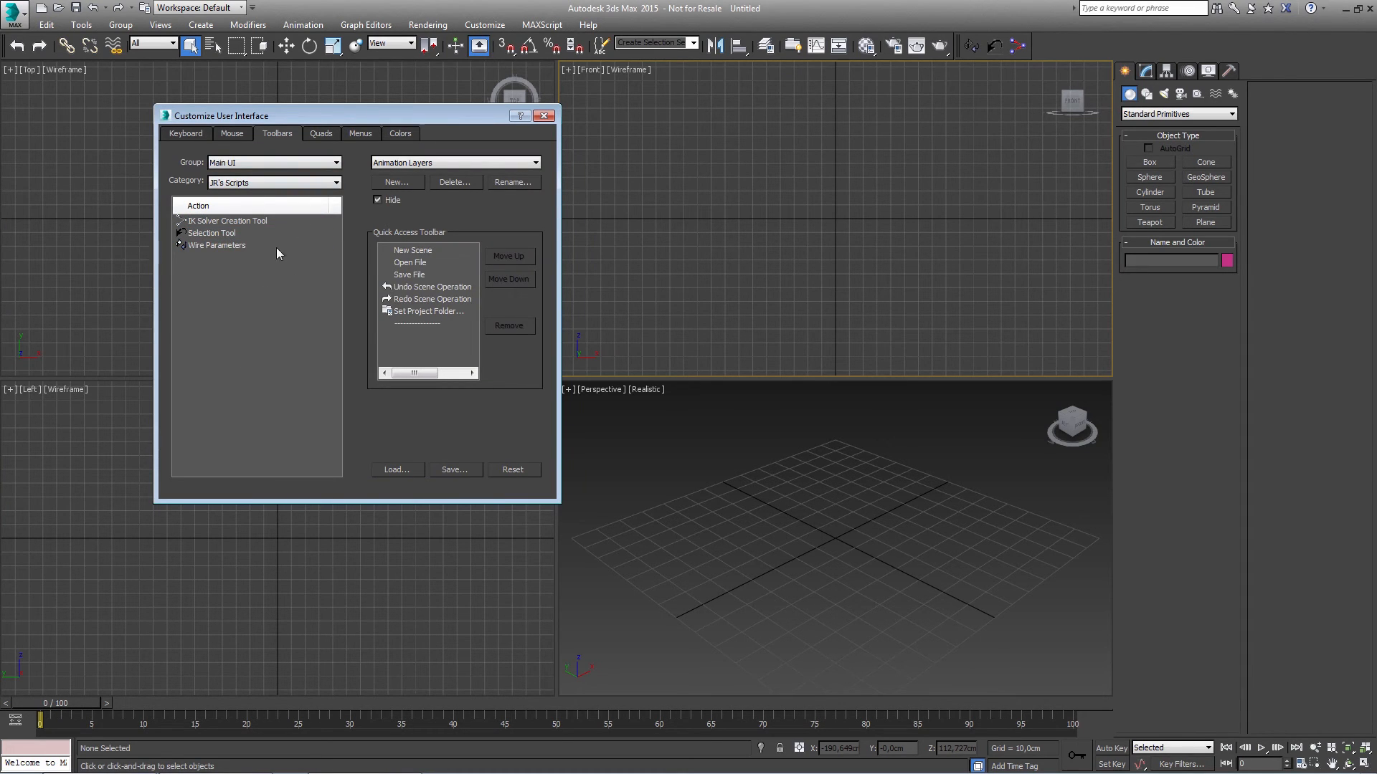
mouse_move(544, 115)
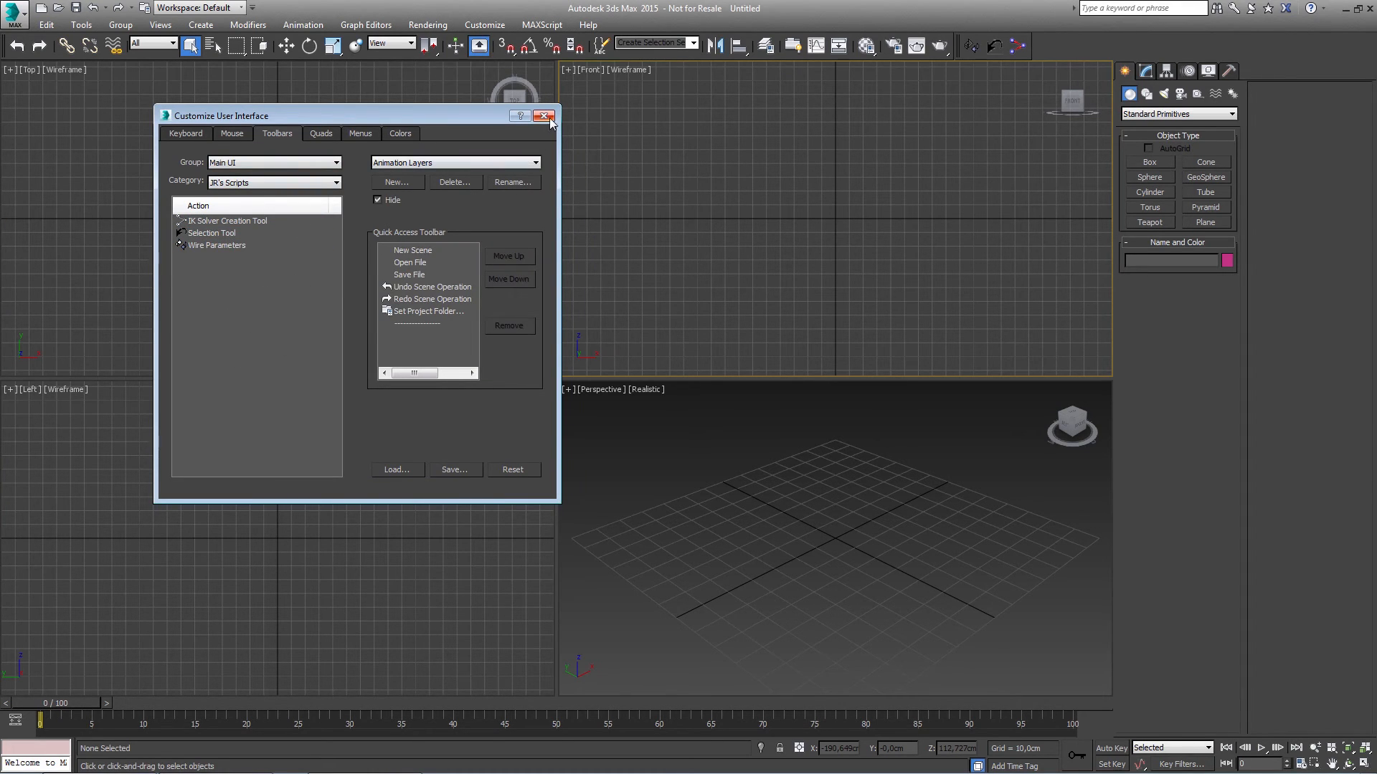
left_click(544, 114)
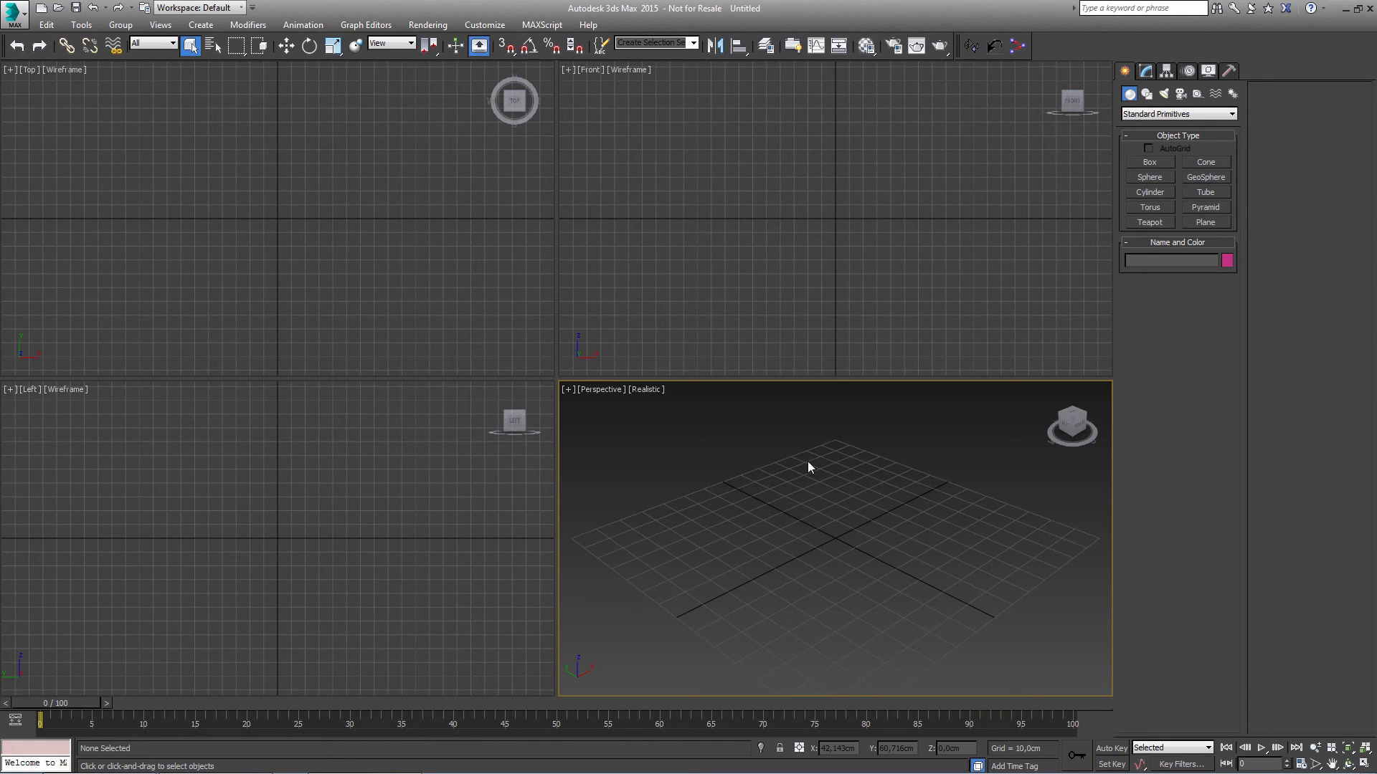